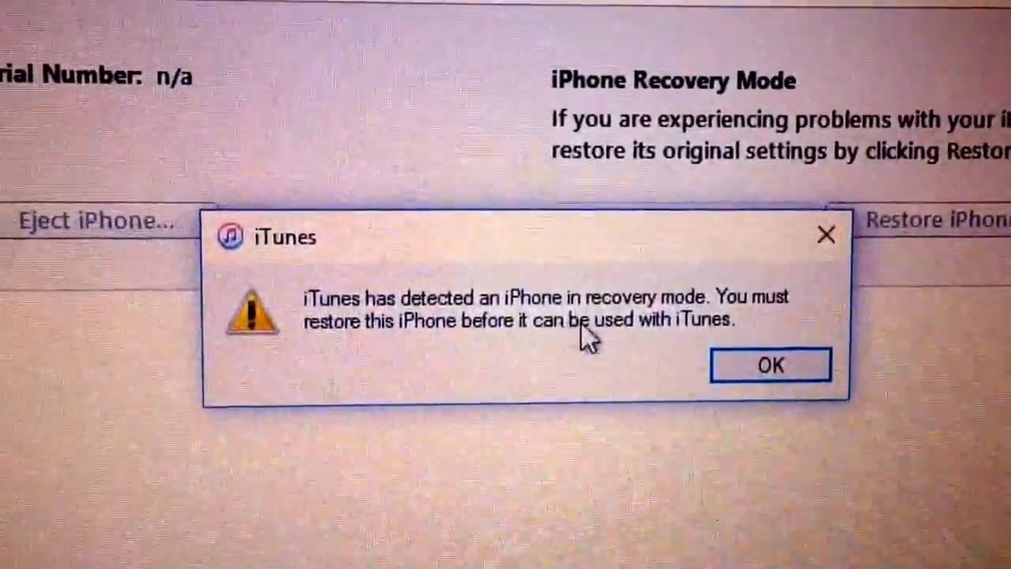
Dismiss the recovery-mode alert with OK so the iPhone can be restored
click(769, 365)
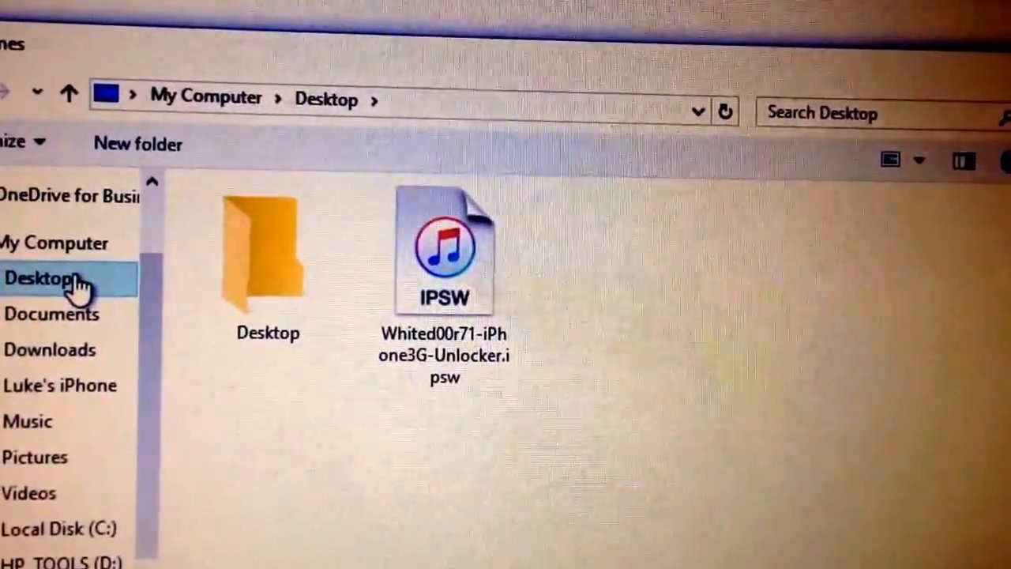
Select Whited00r71-iPhone3G-Unlocker.ipsw on the Desktop as the restore firmware
click(446, 249)
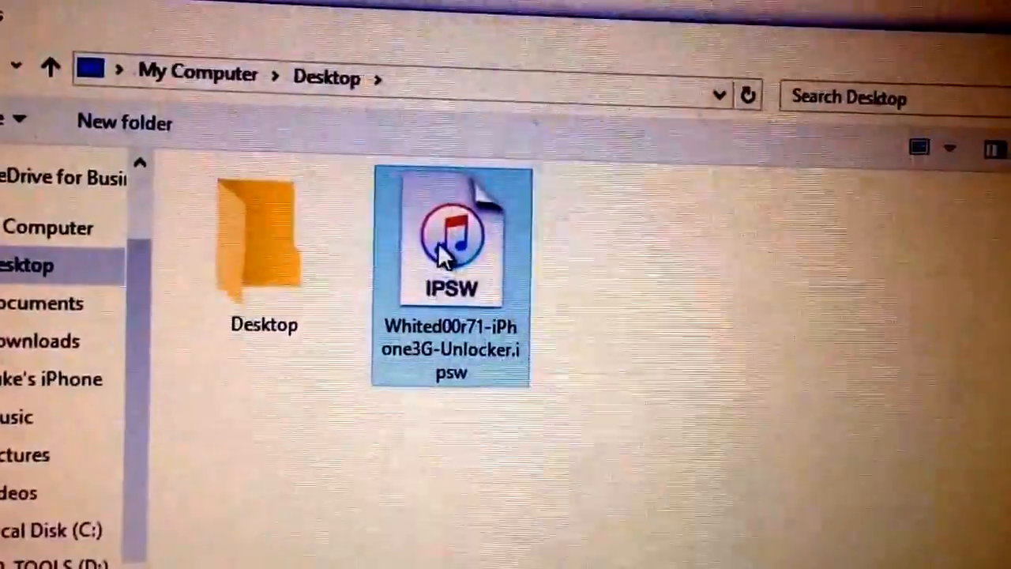